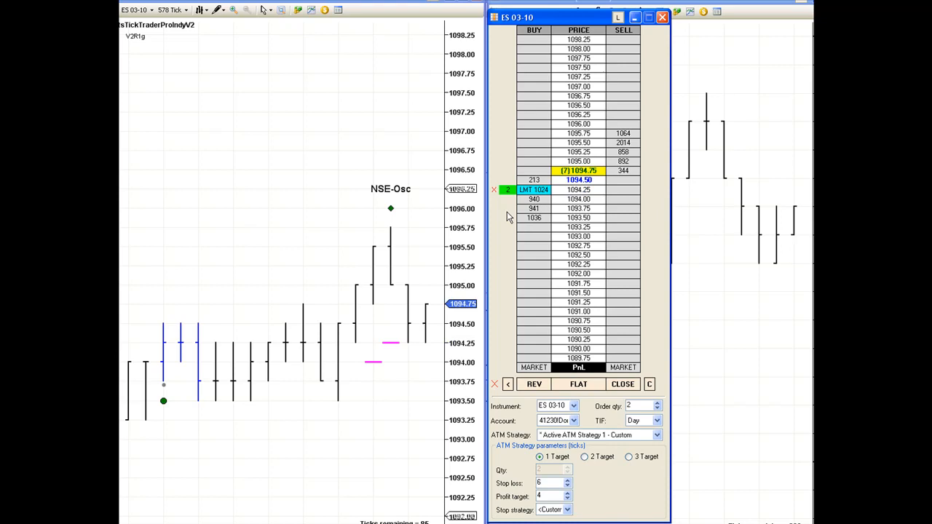
{"action": "mouse_move", "coordinate": [495, 253]}
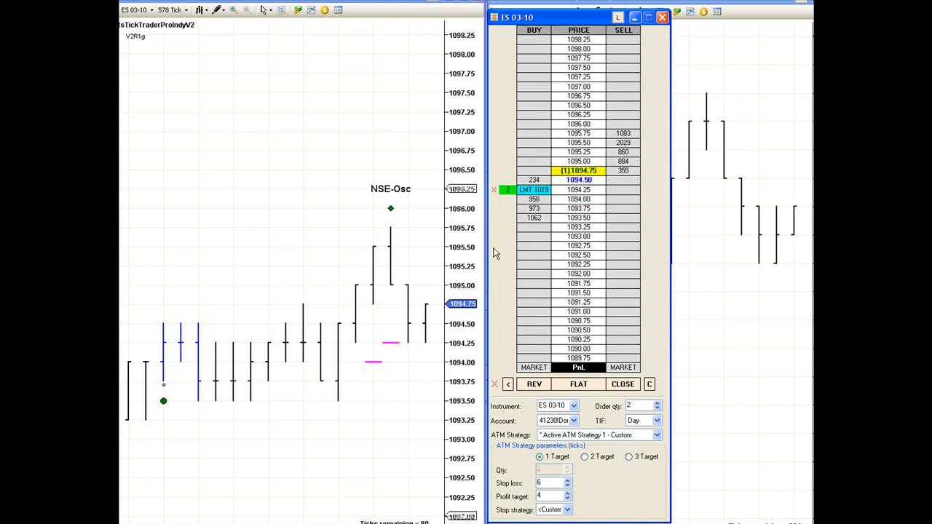